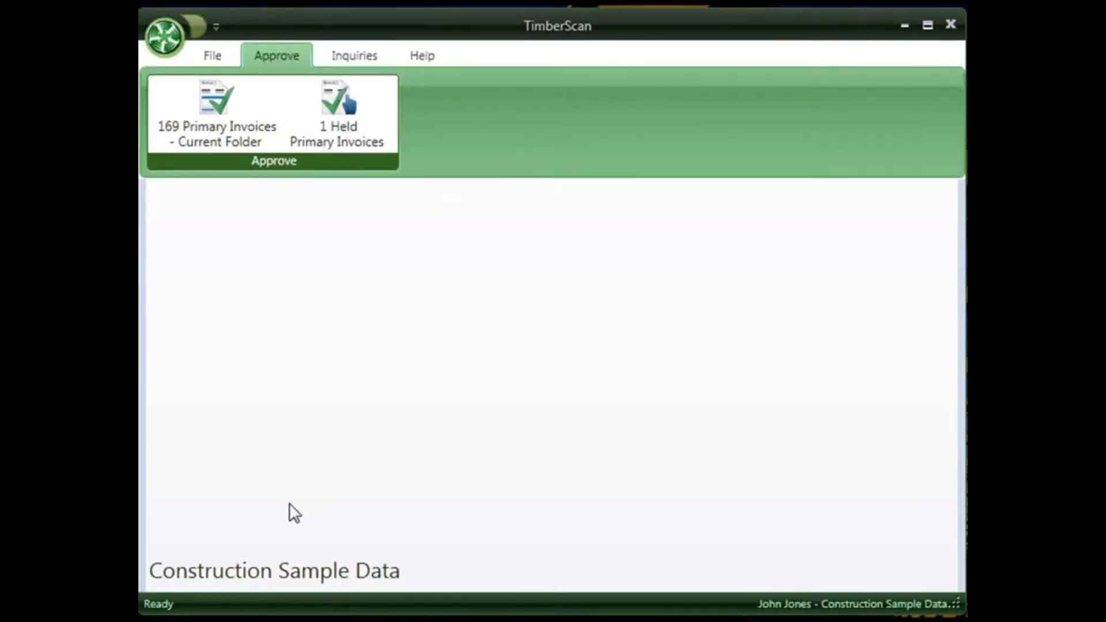
mouse_move(319, 490)
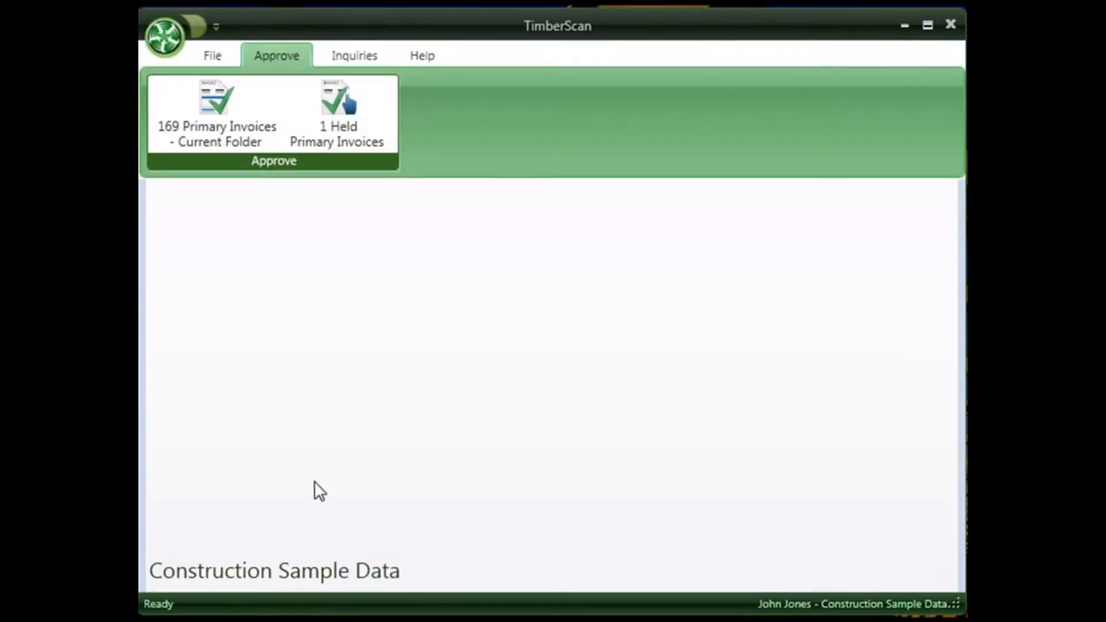
mouse_move(372, 483)
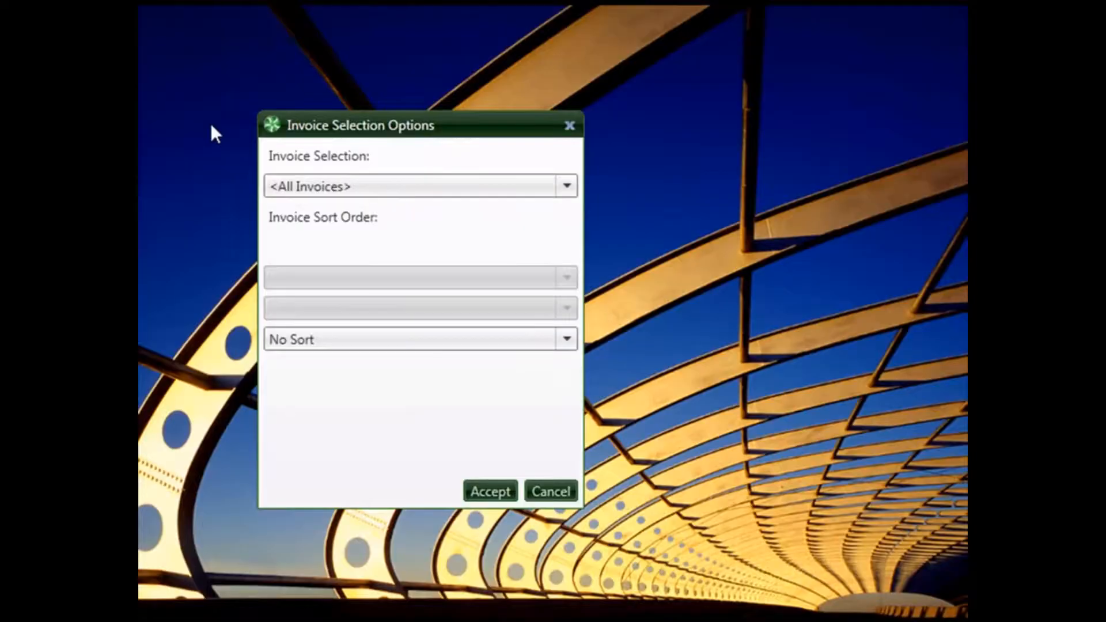
mouse_move(528, 253)
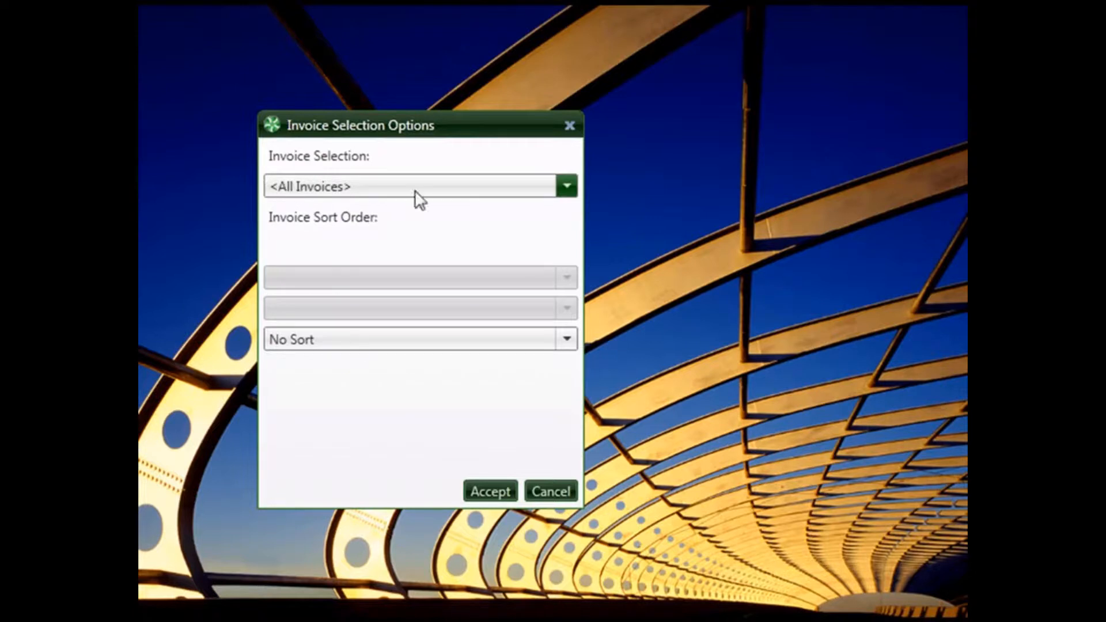
Step: Accept the <All Invoices>, No Sort selection to open the first of 169 primary invoices
click(566, 186)
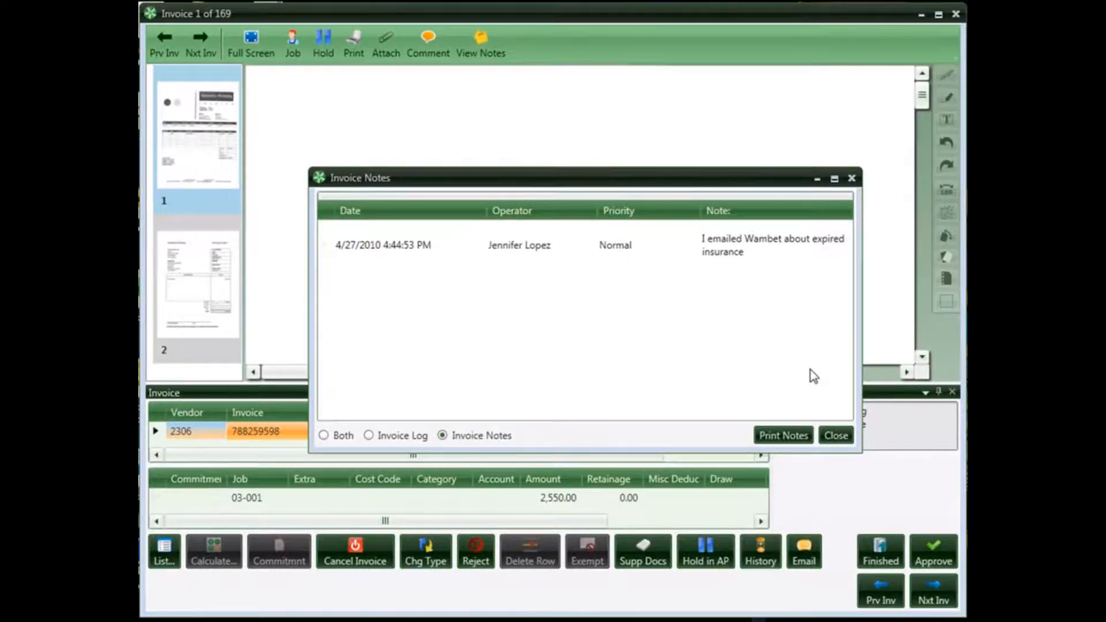
mouse_move(691, 305)
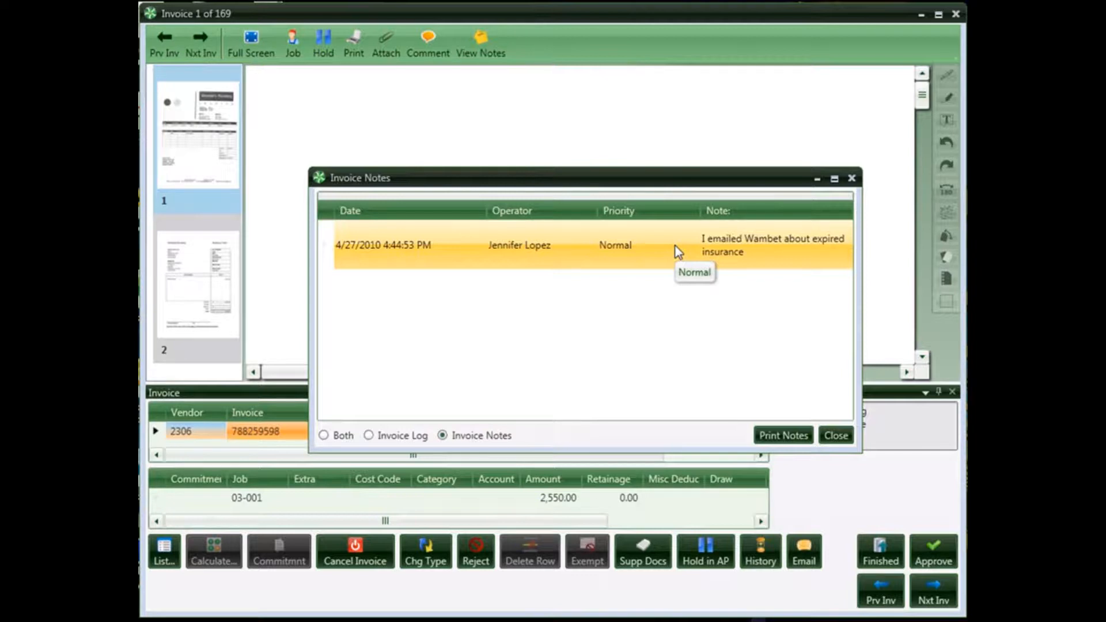
Step: Close the Invoice Notes window to reveal invoice 1's Wambet's Plumbing document
click(835, 434)
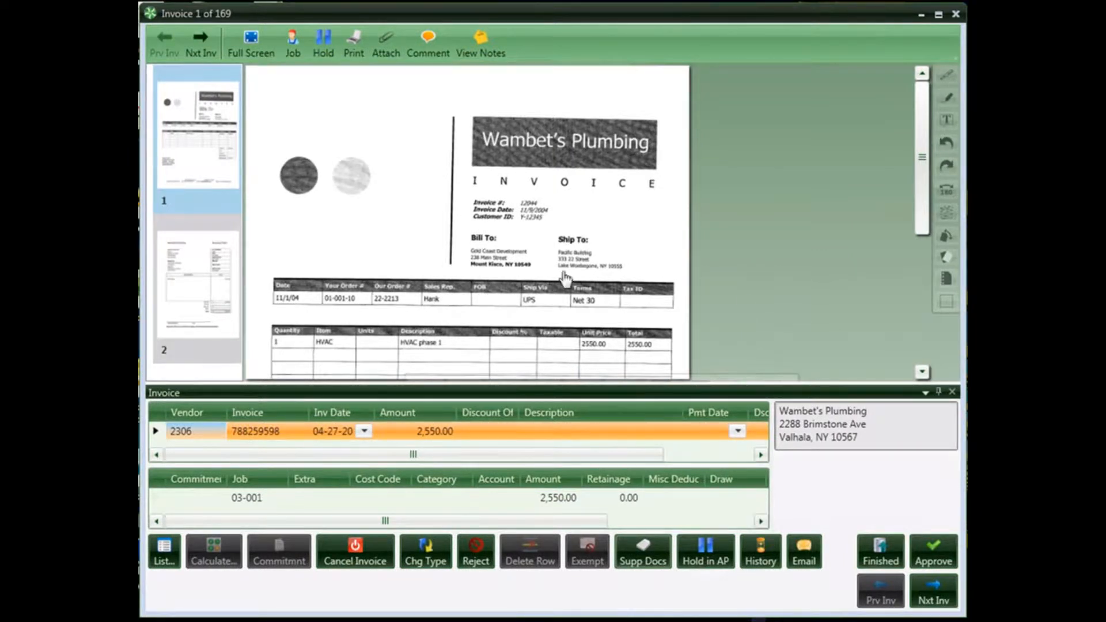
click(198, 286)
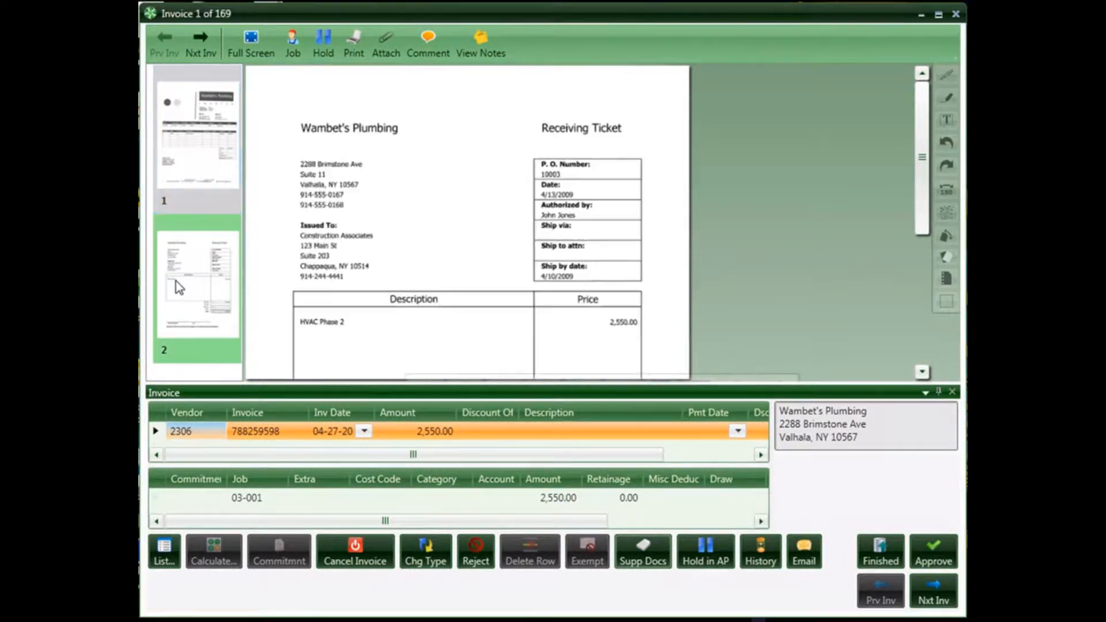
click(198, 135)
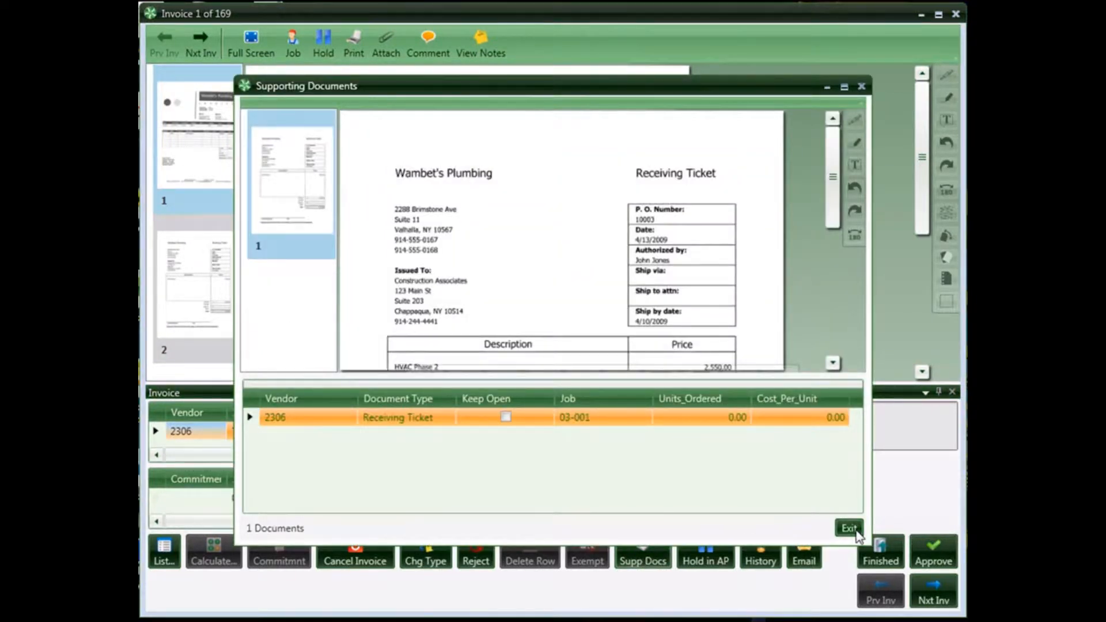
click(848, 527)
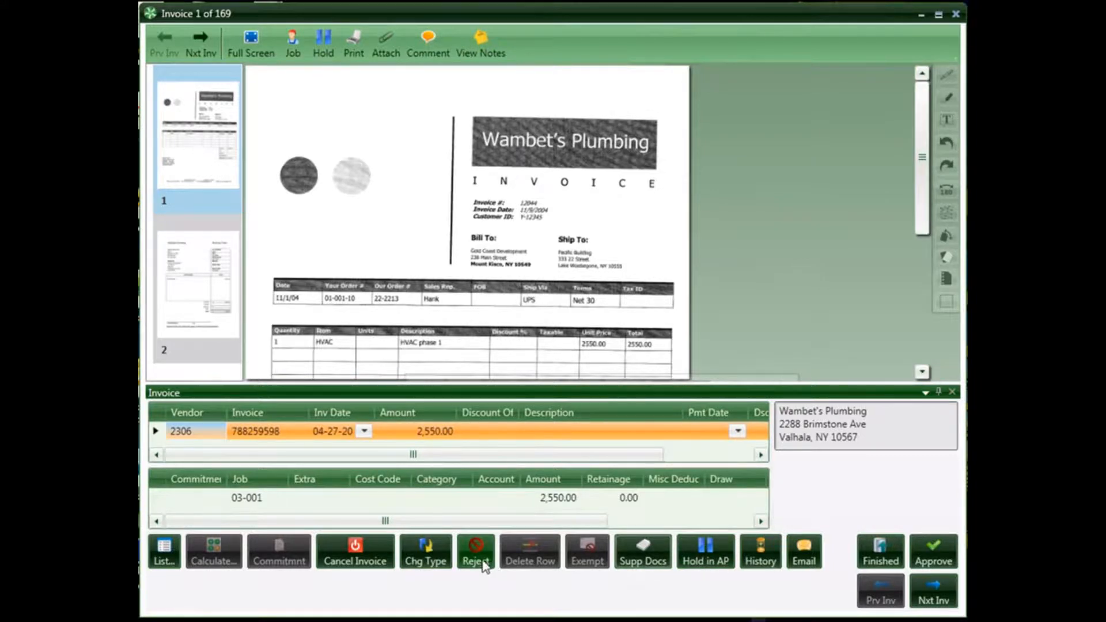
Step: Start rejecting the invoice and open the Select Invoice Level dropdown
click(475, 551)
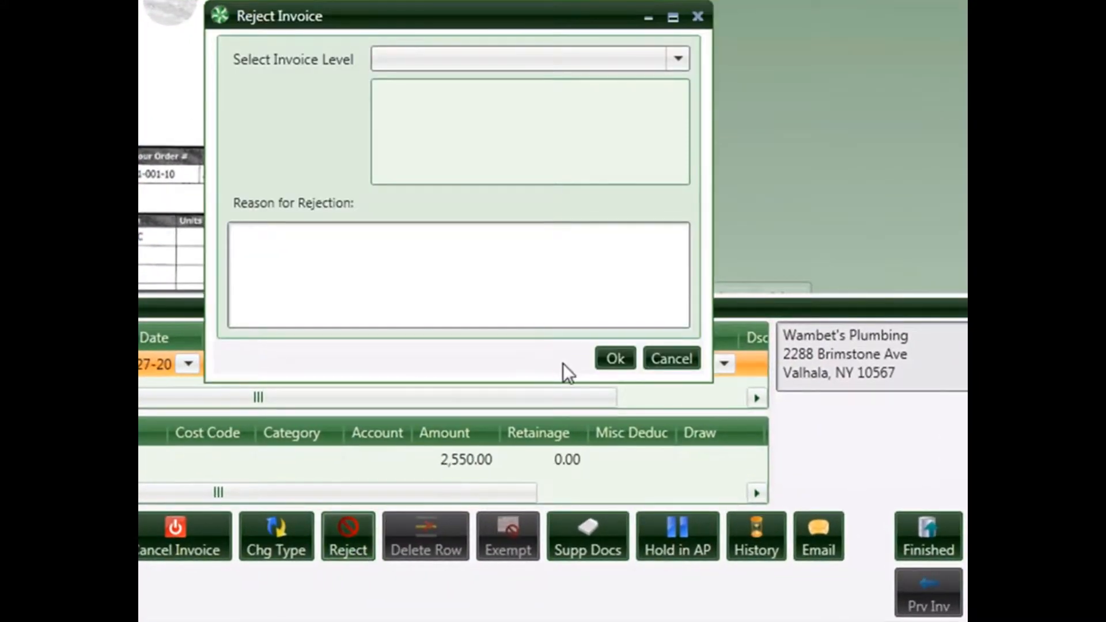
mouse_move(704, 74)
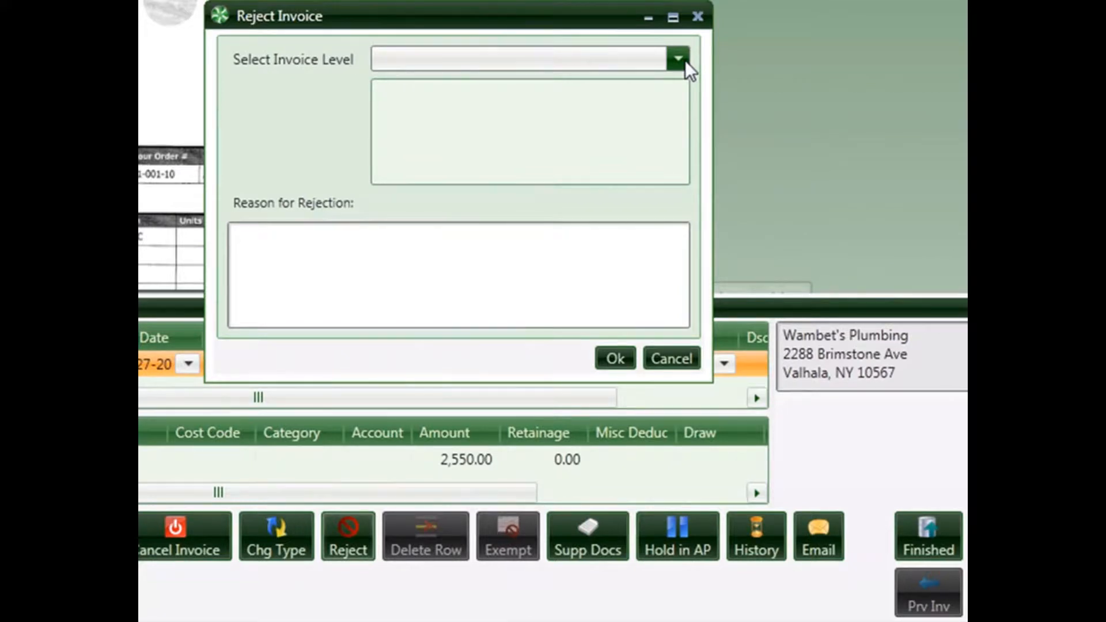
click(670, 359)
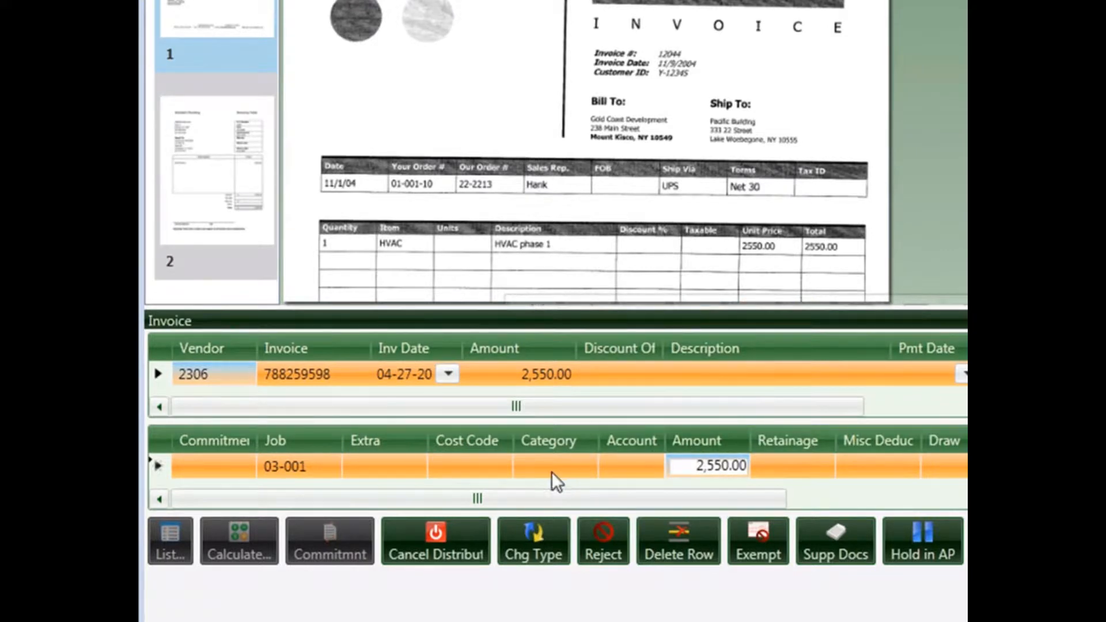
Step: Code the job 03-001 line with cost code 3-470, category M and account 21-5003
click(469, 466)
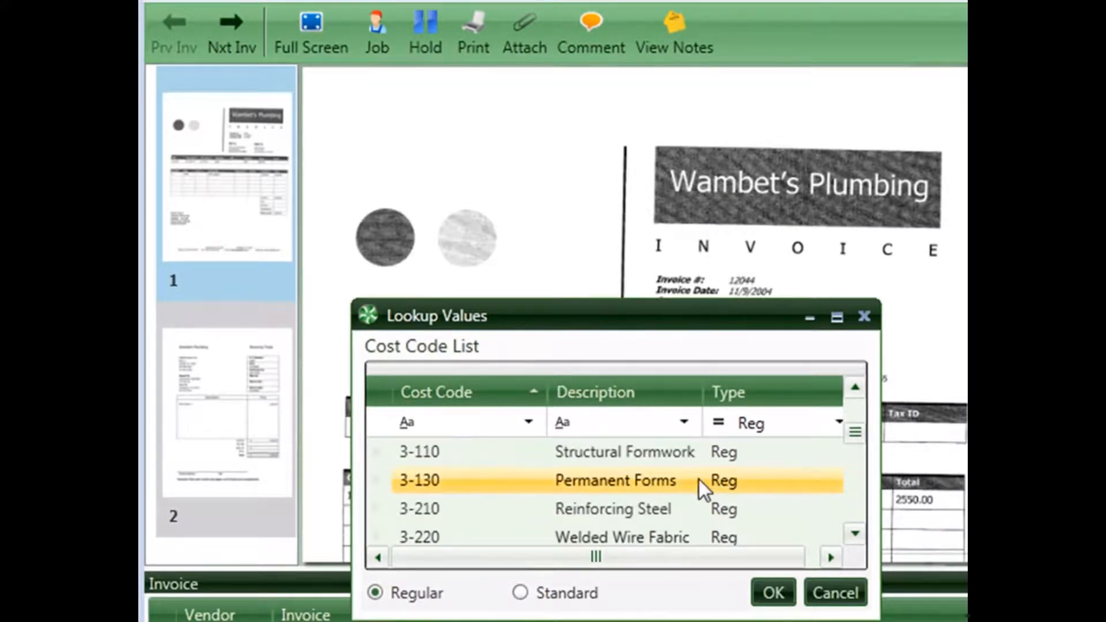
click(770, 593)
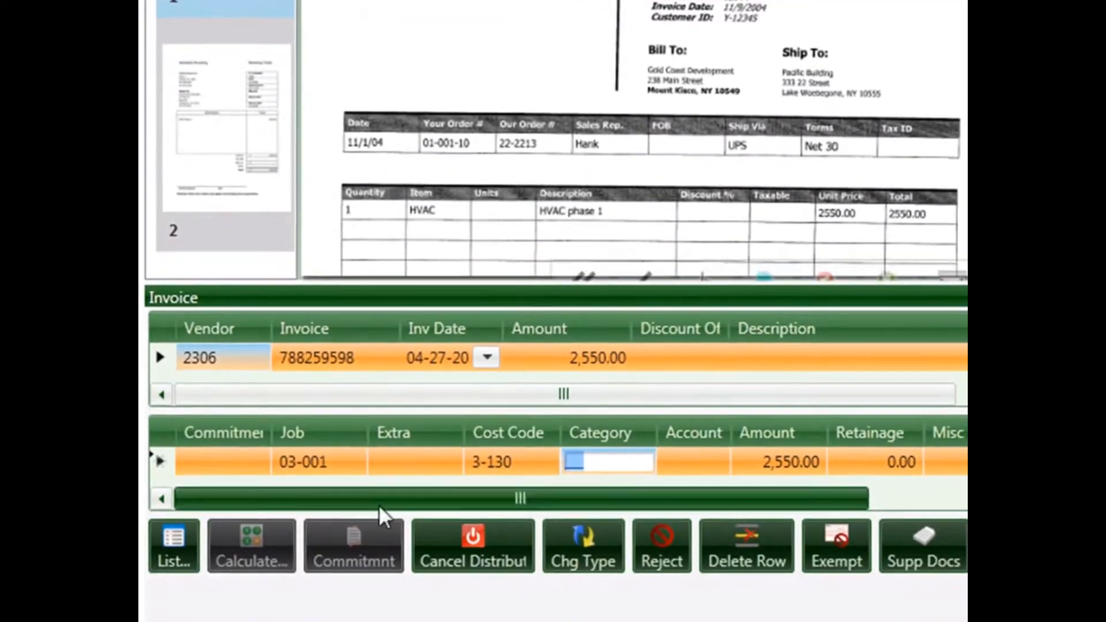
click(173, 546)
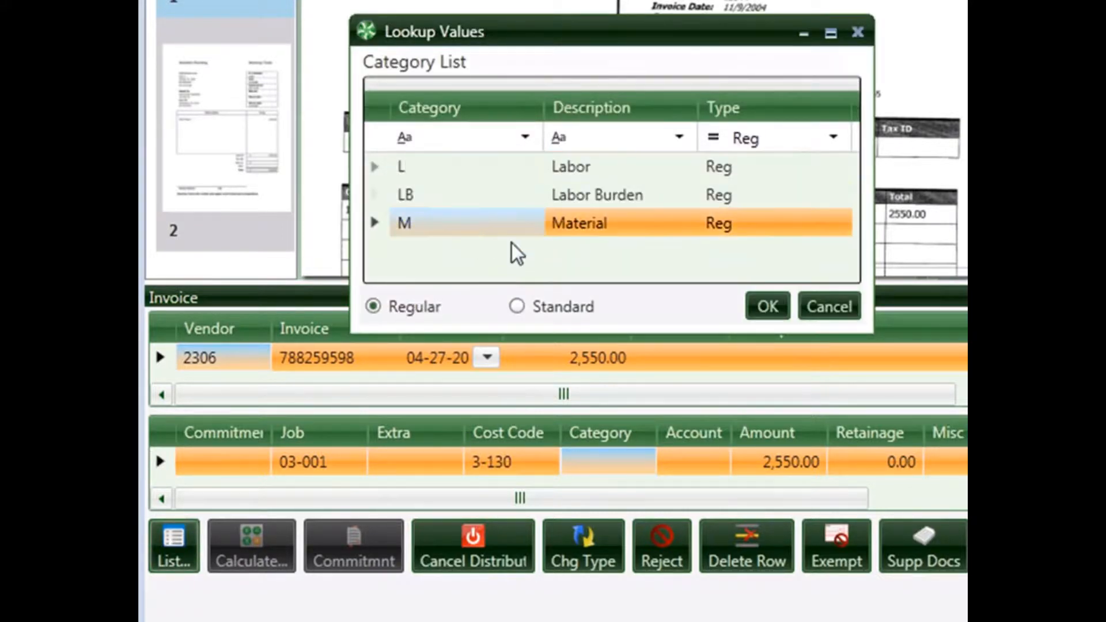
click(766, 306)
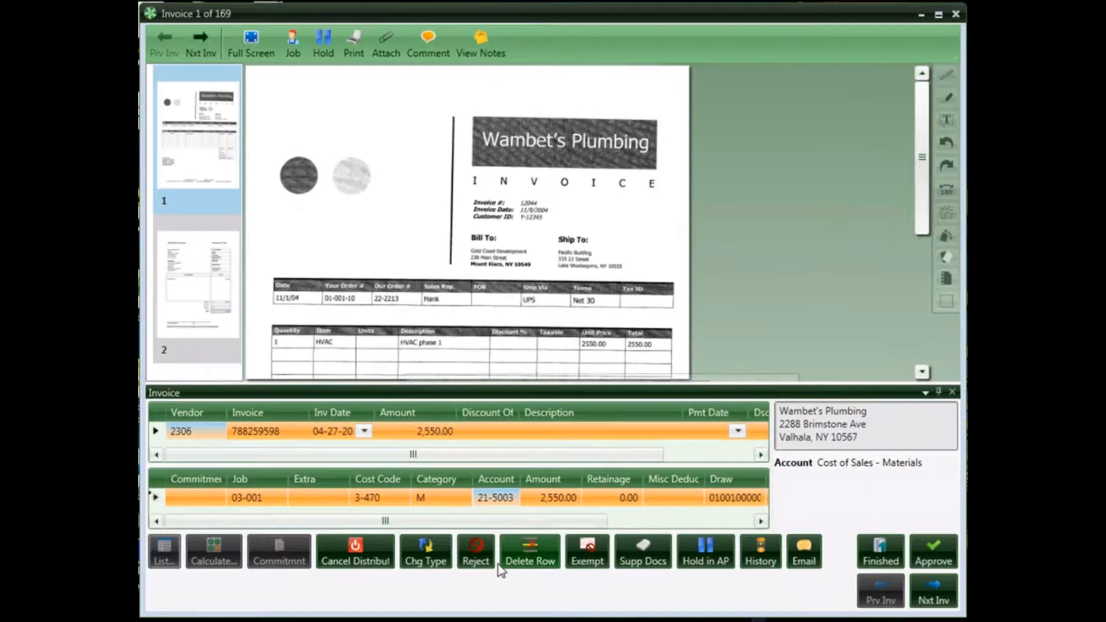
mouse_move(368, 497)
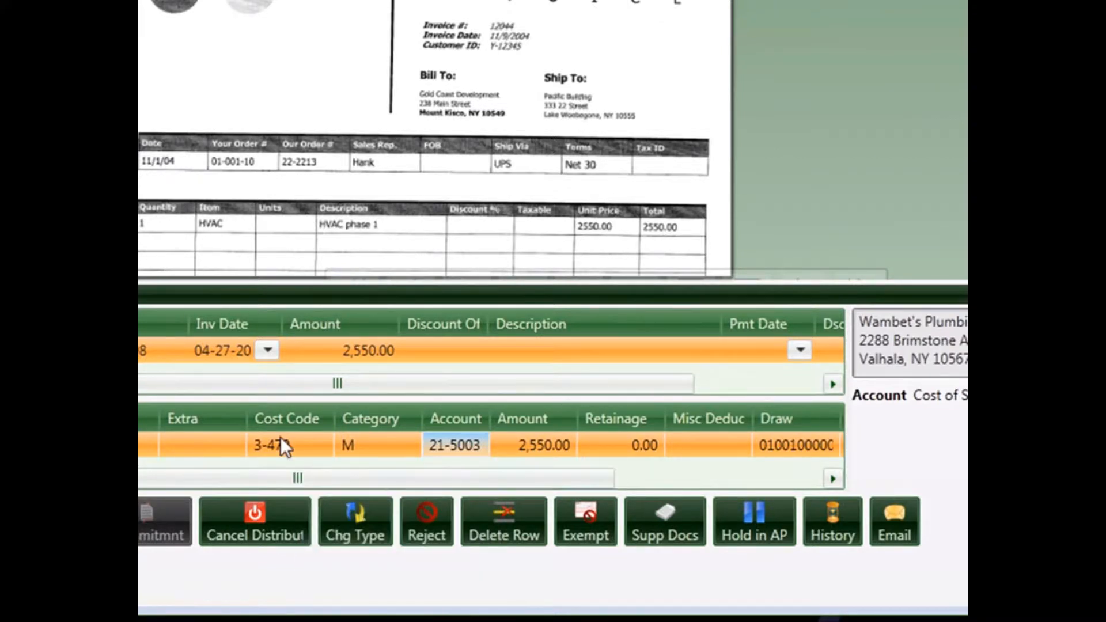
mouse_move(276, 445)
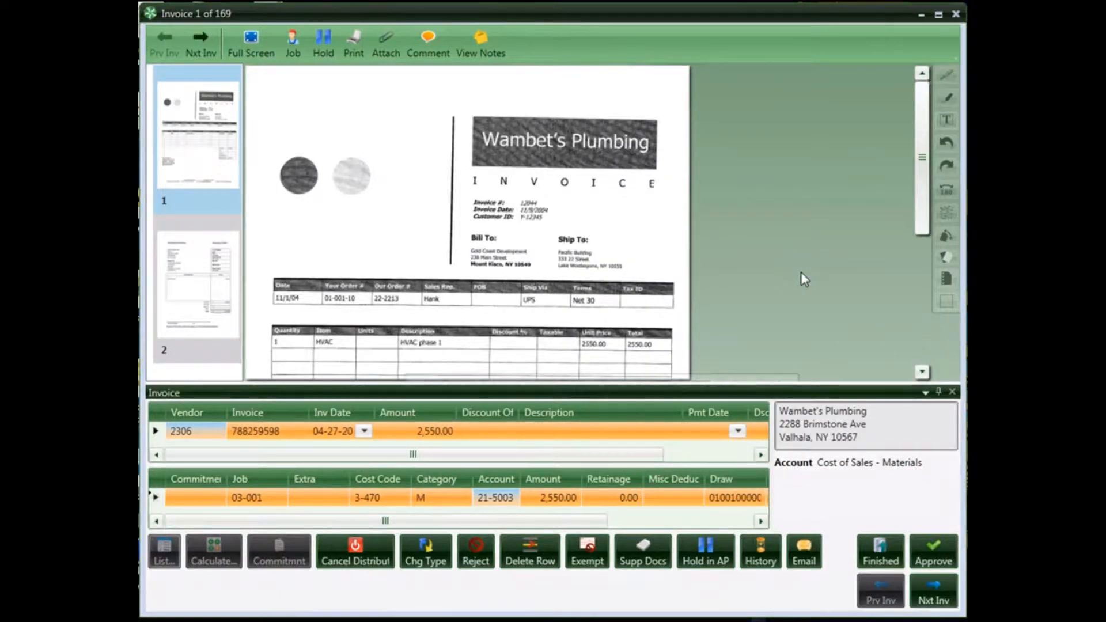
mouse_move(782, 272)
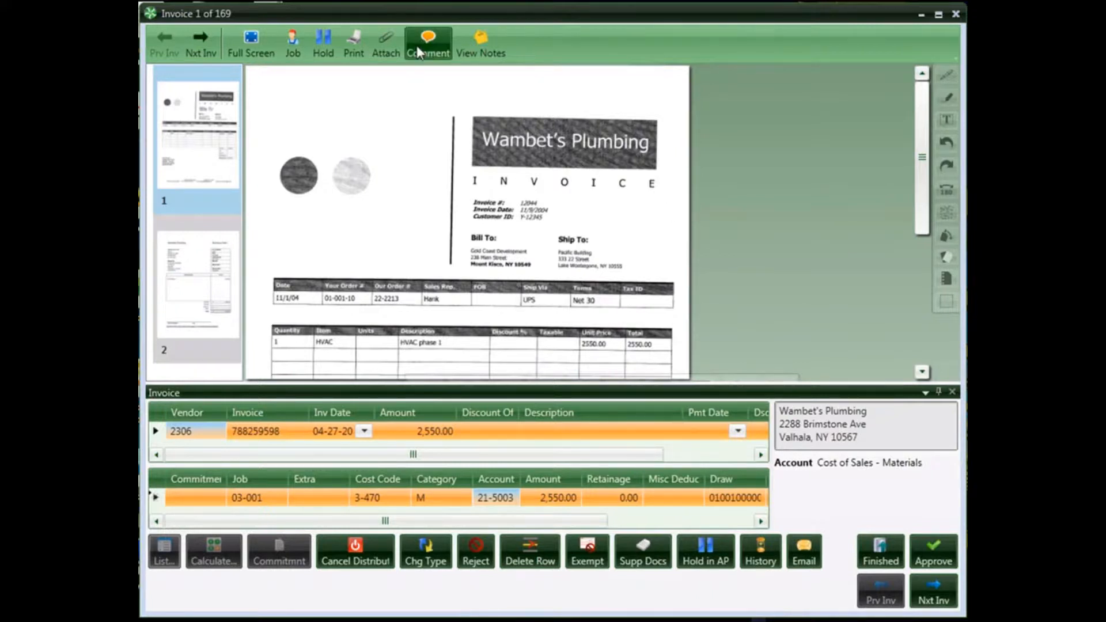
mouse_move(420, 104)
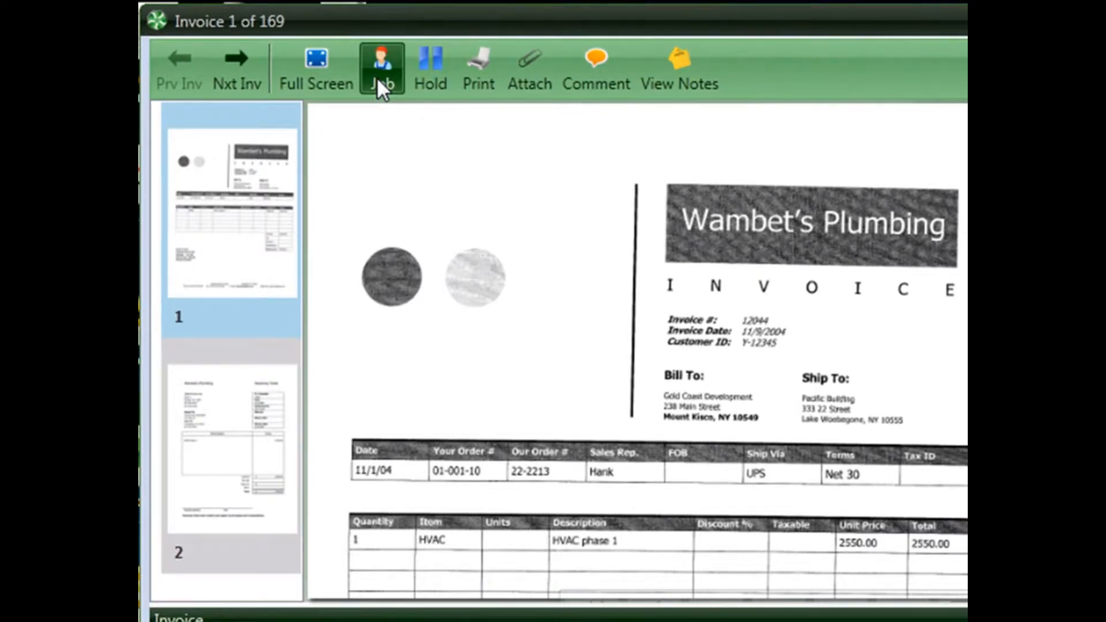
Step: Open the Job Cost Invoices Inquiry listing every invoice for job 03-001
click(381, 67)
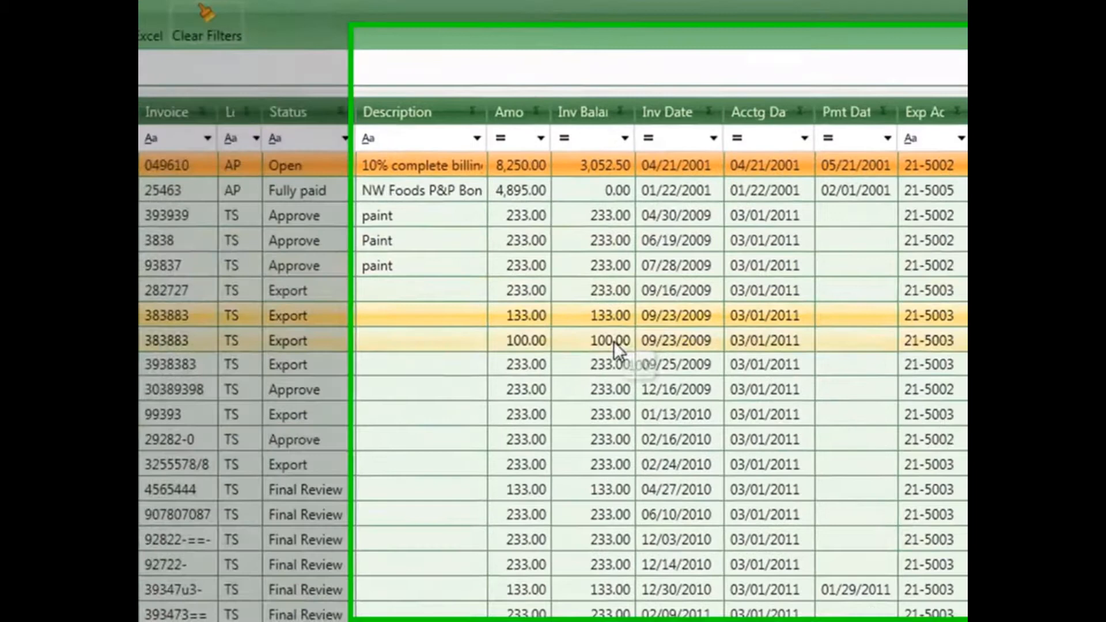
Step: Filter the job invoice inquiry to cost code 10-430, leaving three invoices
scroll(right, 3)
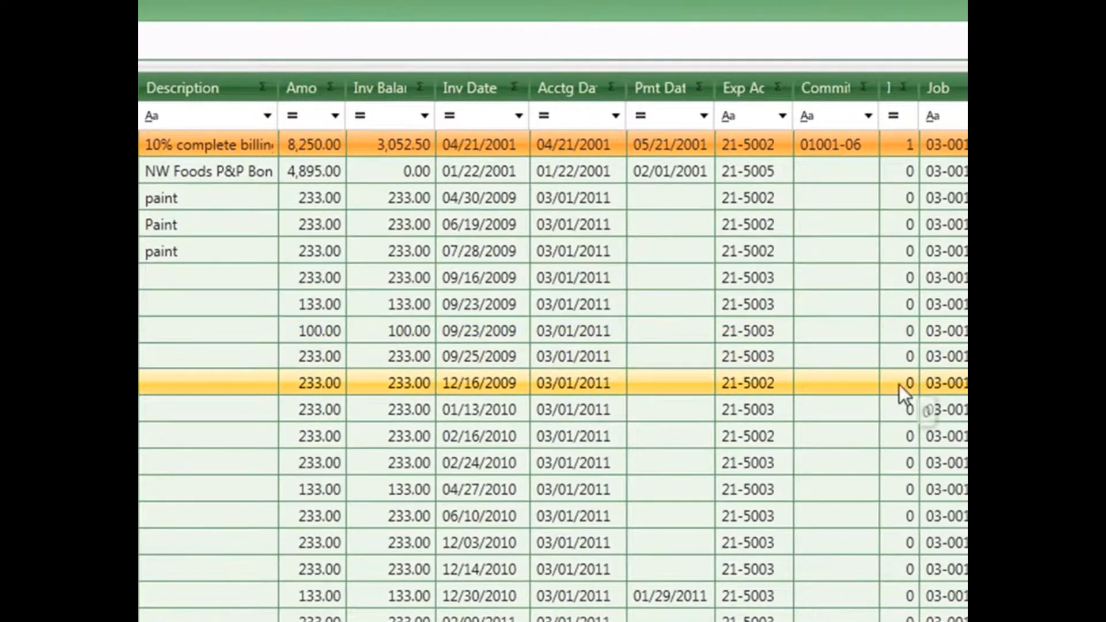
scroll(right, 3)
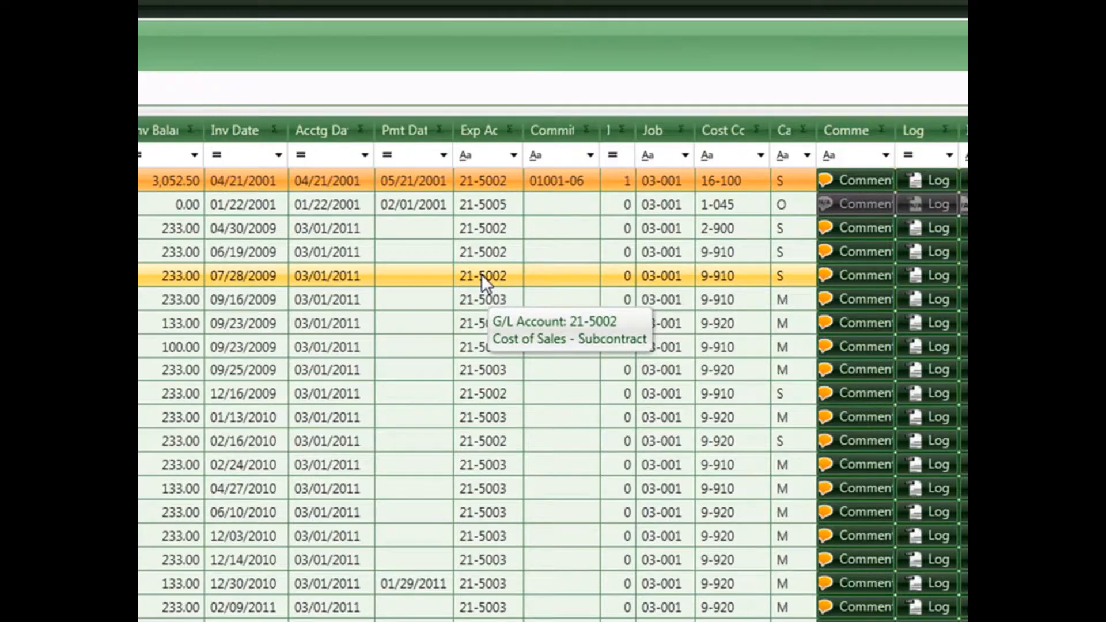
mouse_move(719, 283)
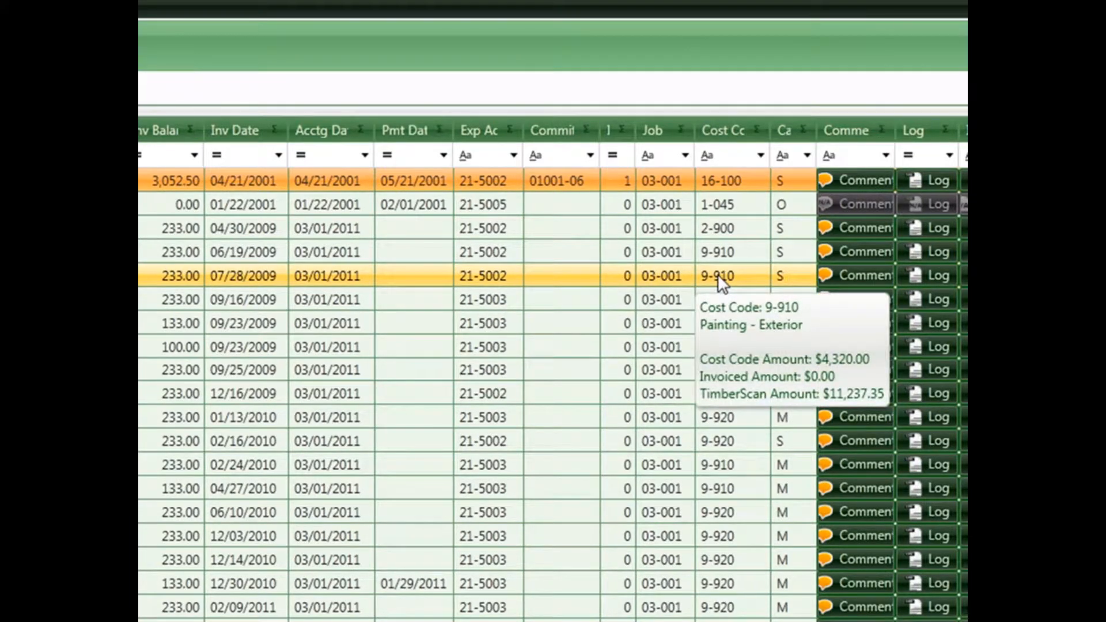
mouse_move(675, 282)
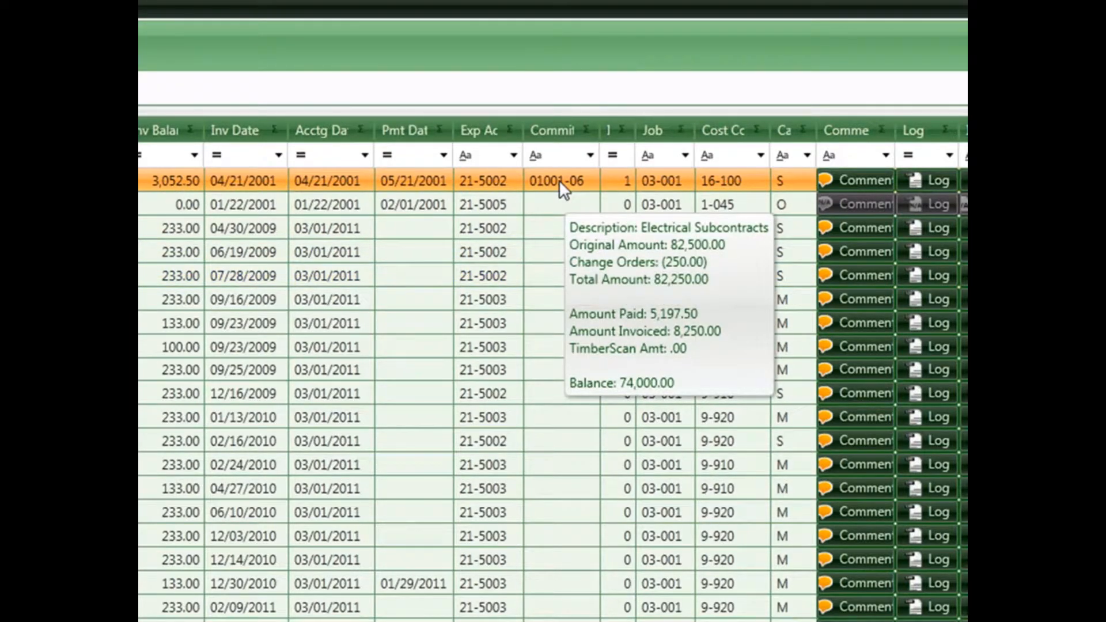
mouse_move(598, 201)
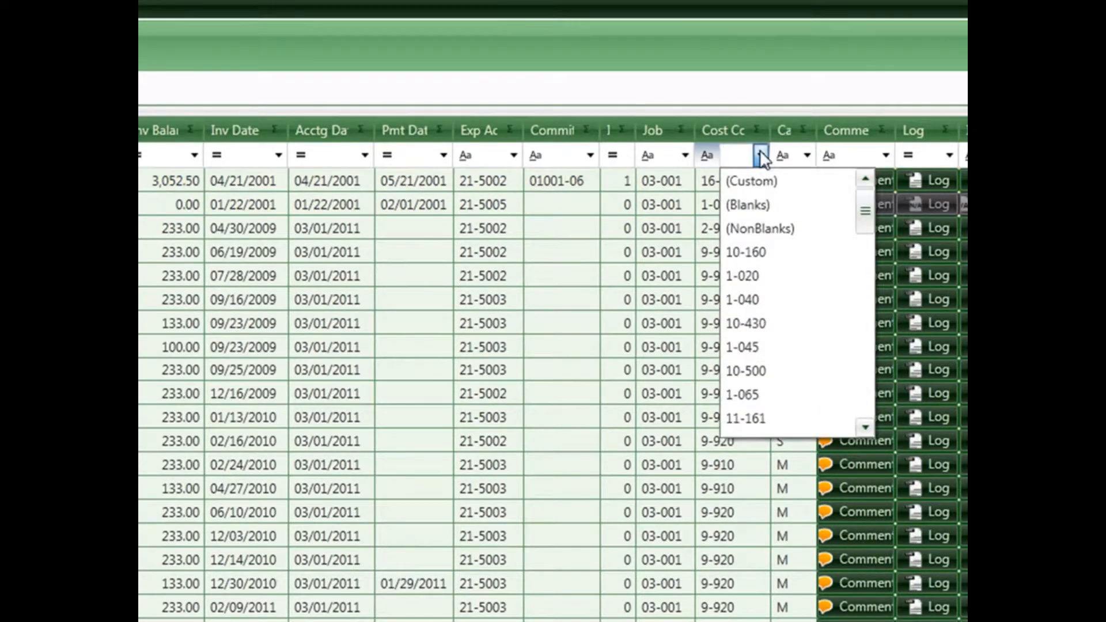
click(746, 323)
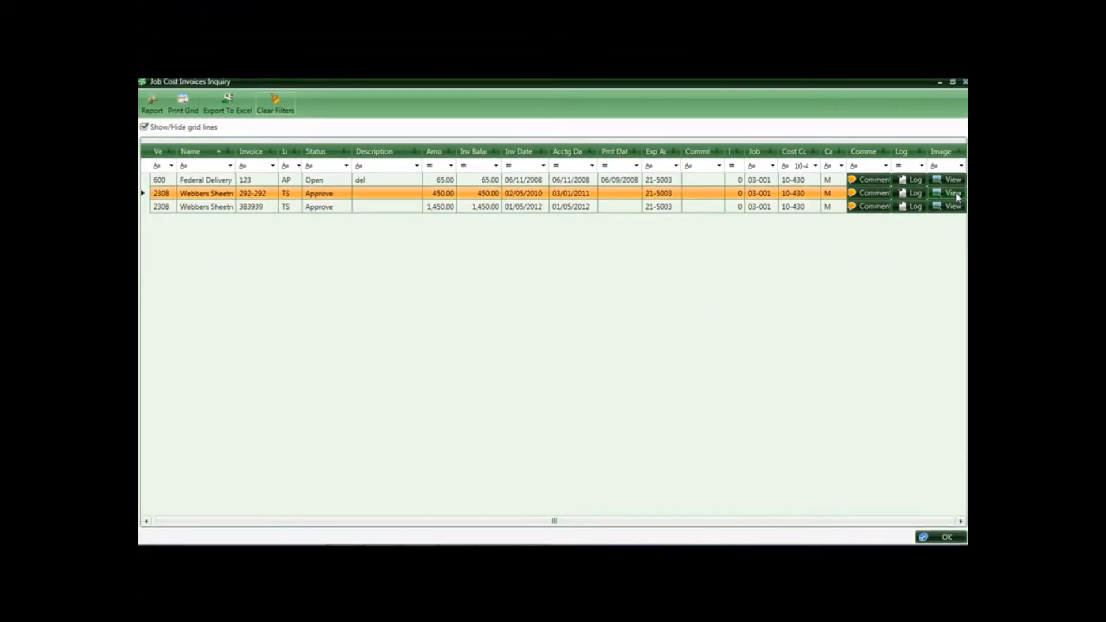
click(952, 192)
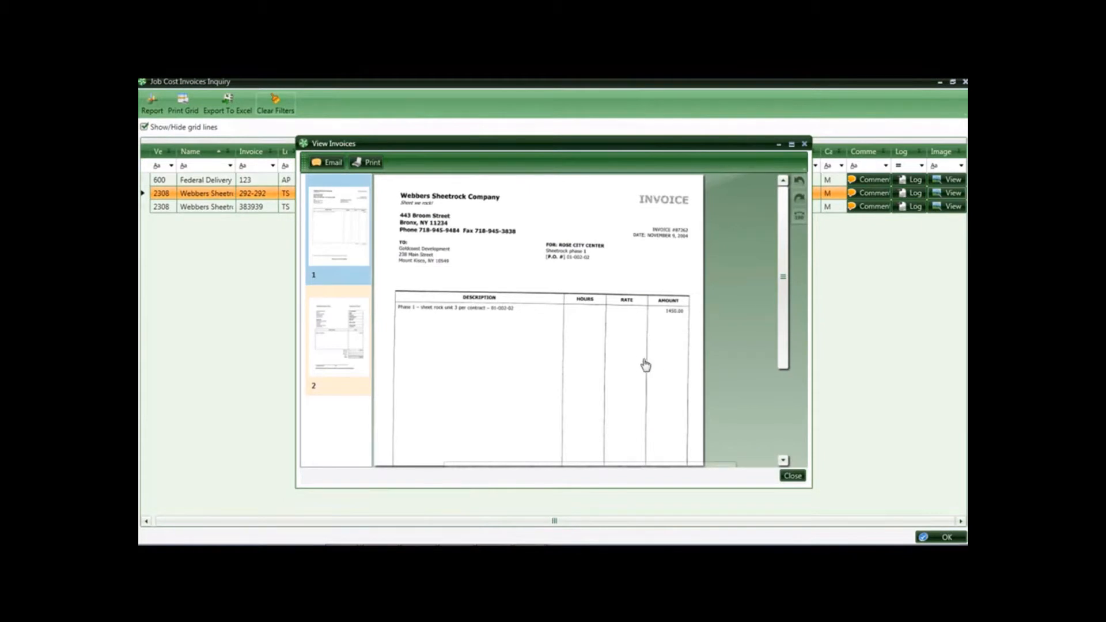
click(338, 336)
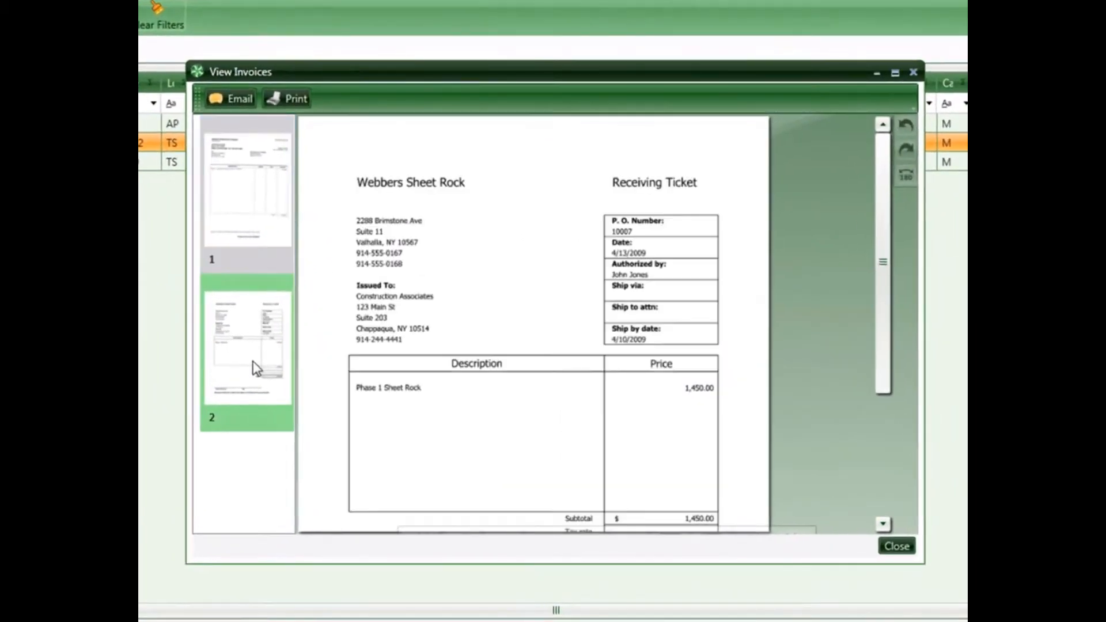
click(896, 546)
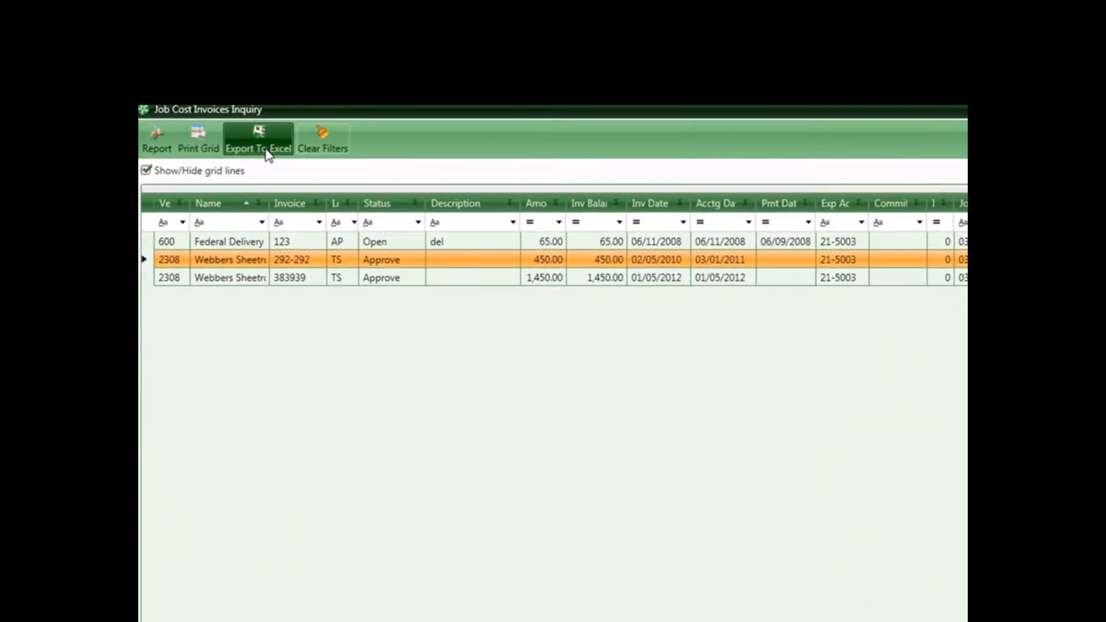
mouse_move(323, 139)
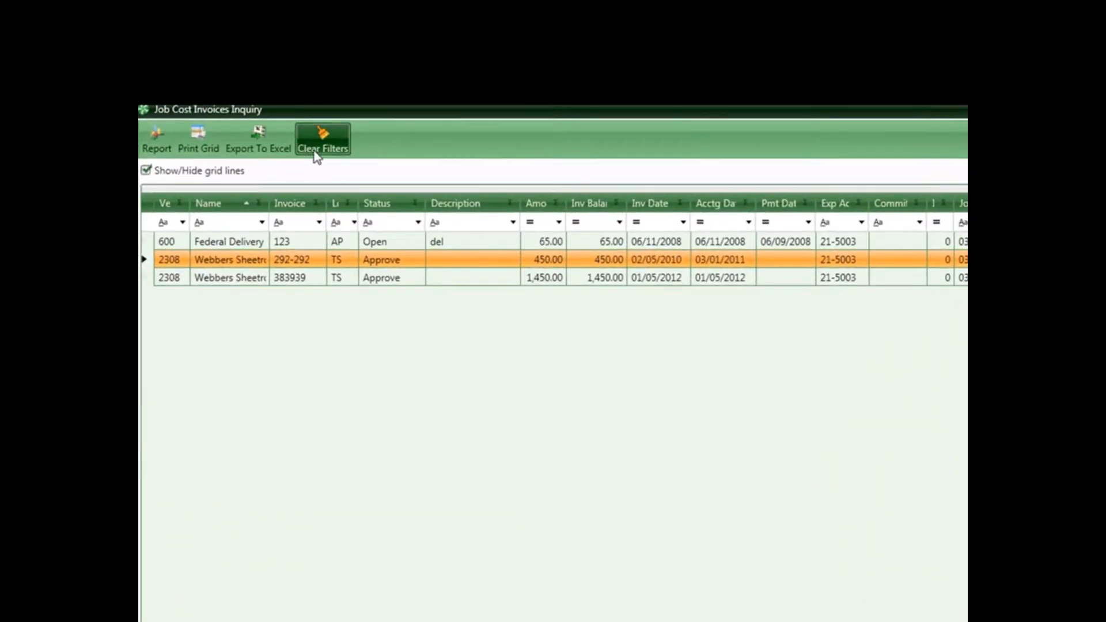
Step: Clear the cost code 10-430 filter from the job invoice inquiry
click(321, 138)
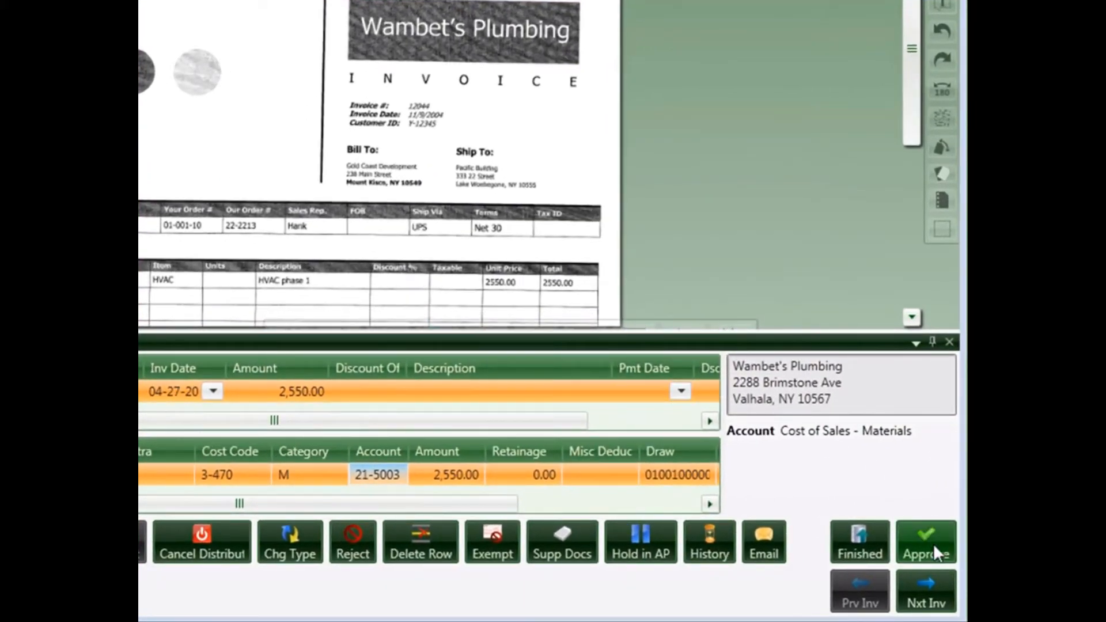
mouse_move(926, 593)
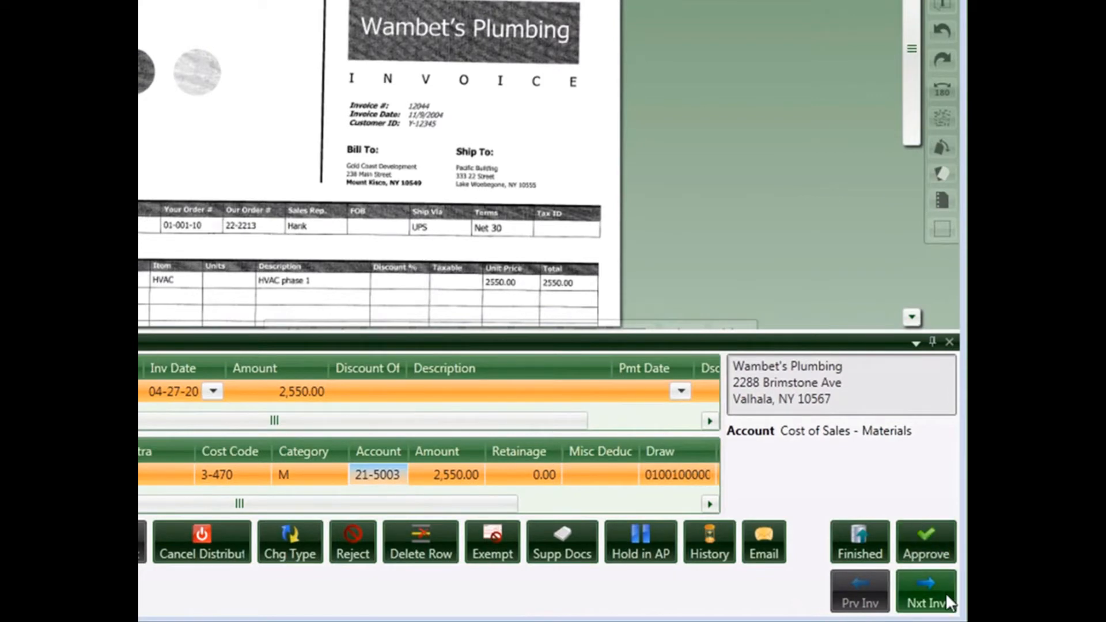